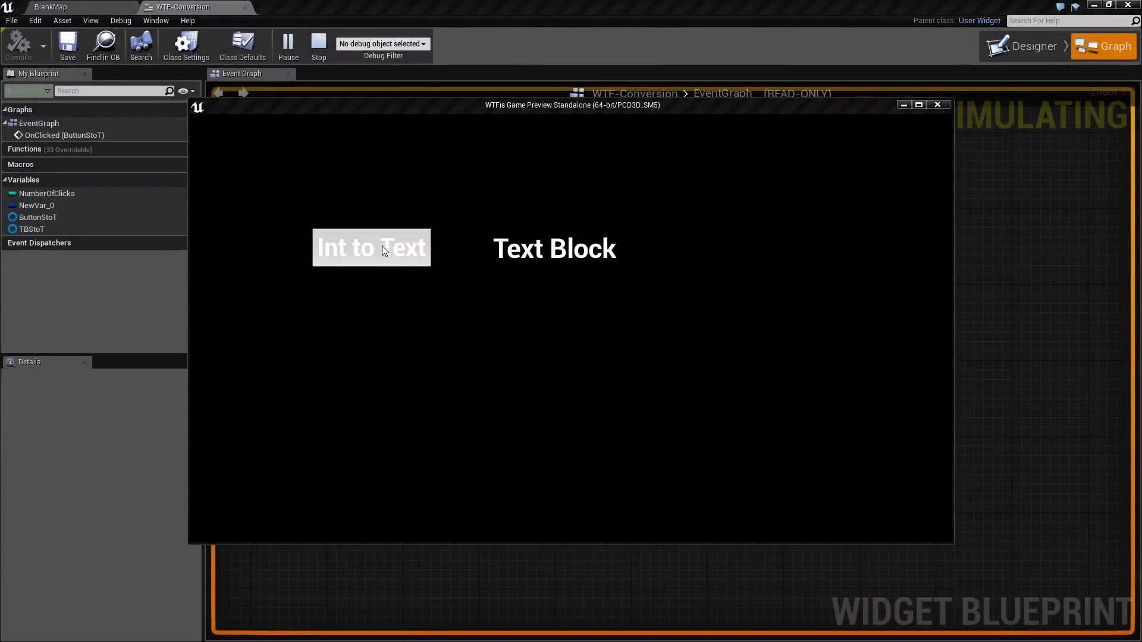
Test the Int to Text button in the running Standalone Game Preview
left_click(372, 247)
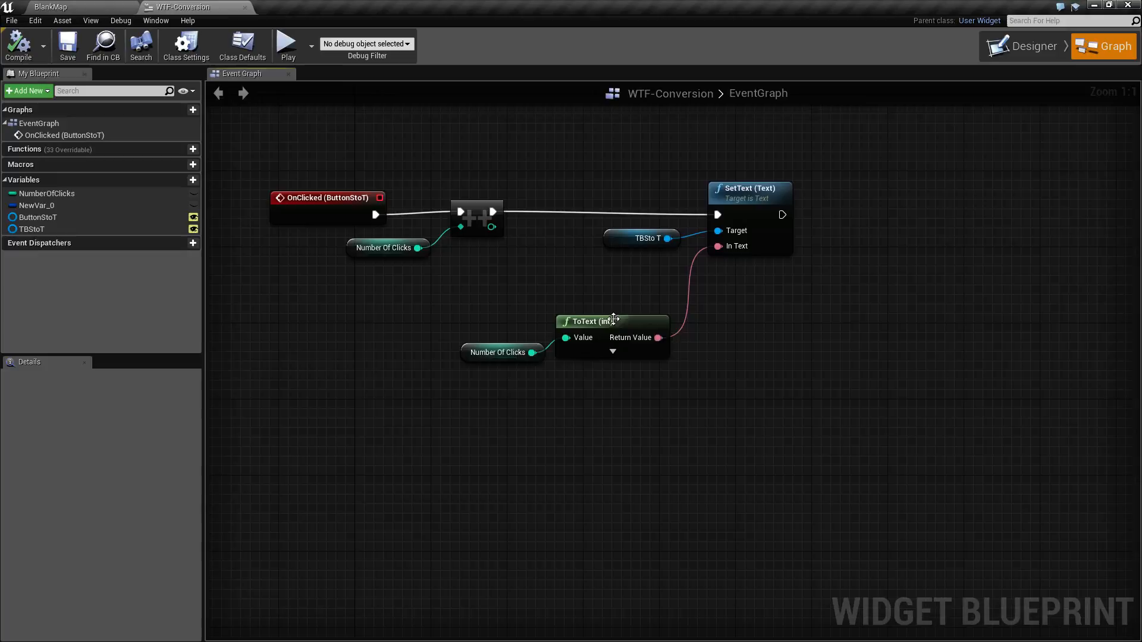
Select the ToText (int) node, then the SetText node, to inspect them
left_click(612, 321)
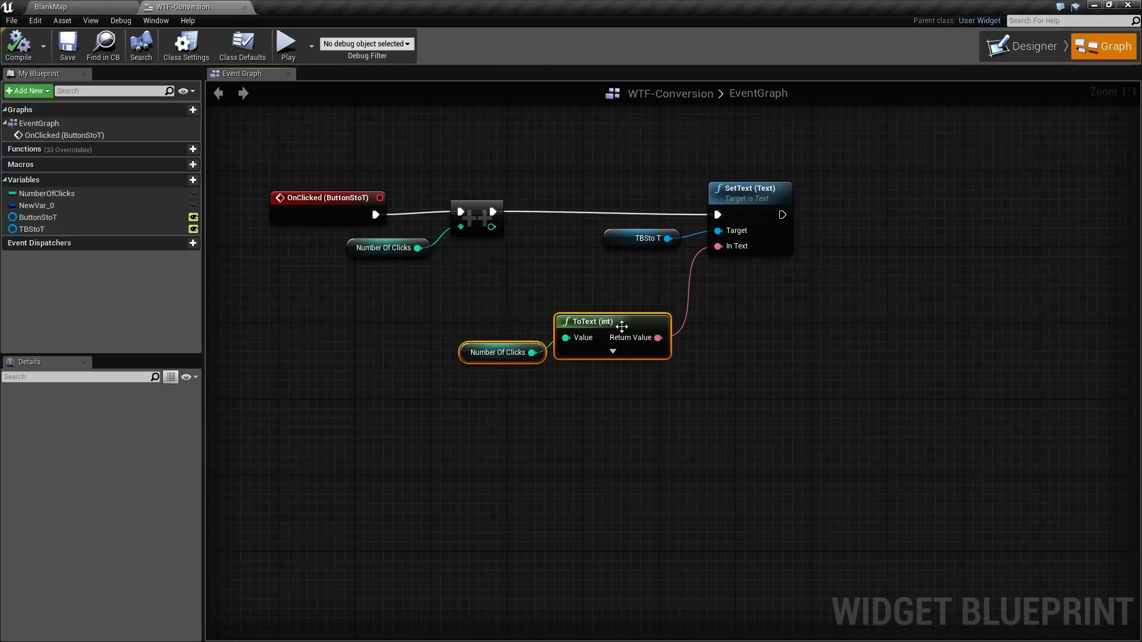
left_click(749, 188)
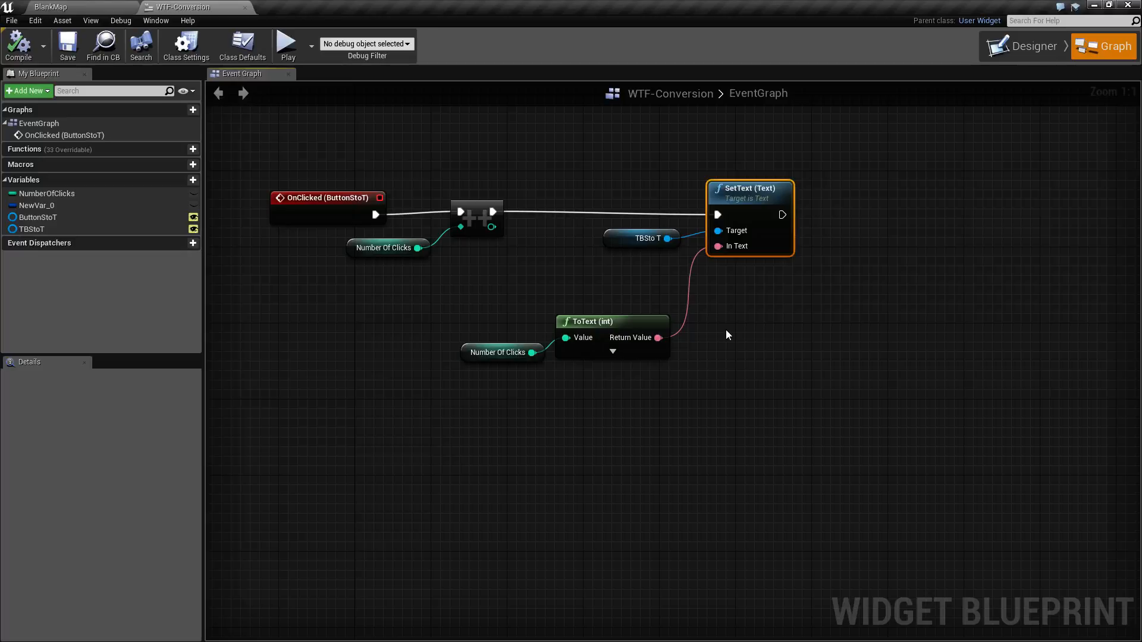
mouse_move(501, 434)
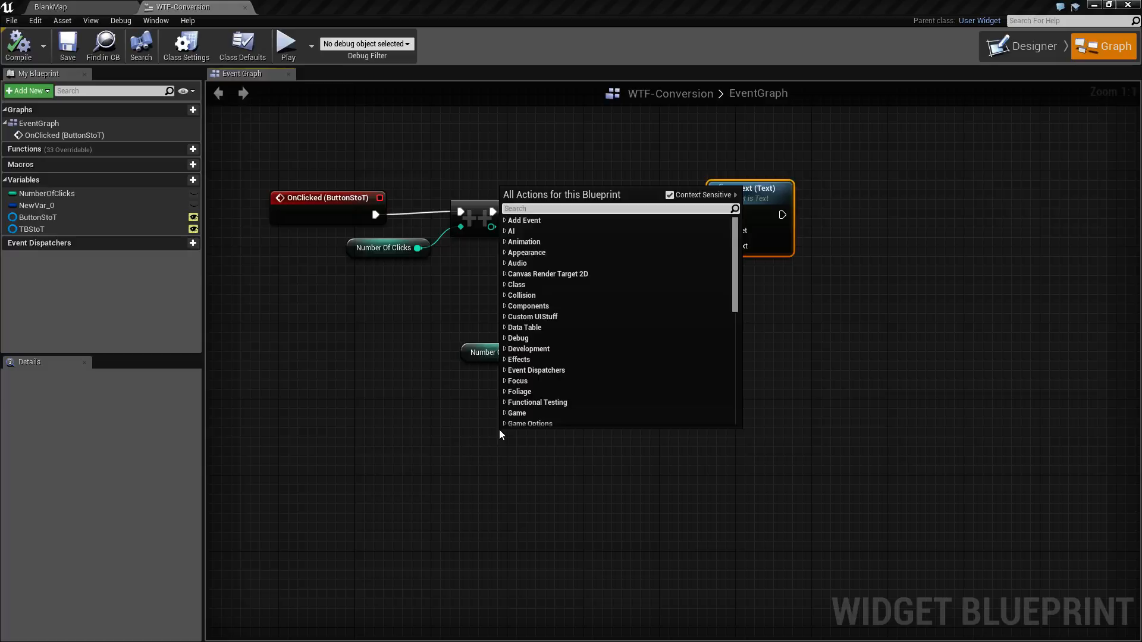
Search actions for 'totext', trim to 'to', scroll results, then search 'conversion'
type("string")
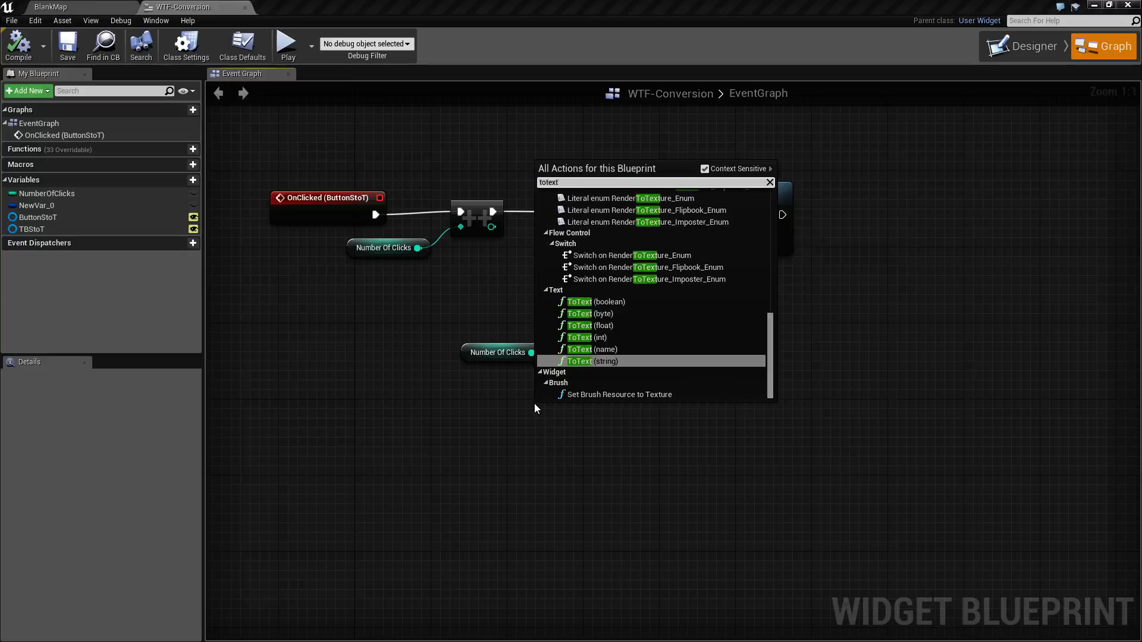
mouse_move(601, 362)
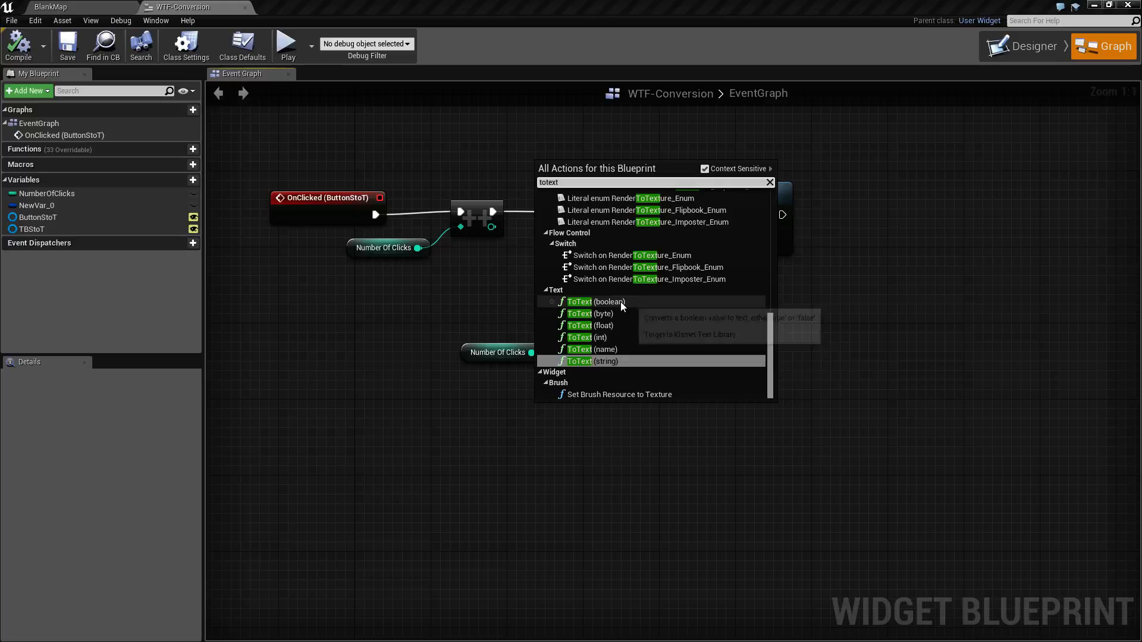
mouse_move(619, 307)
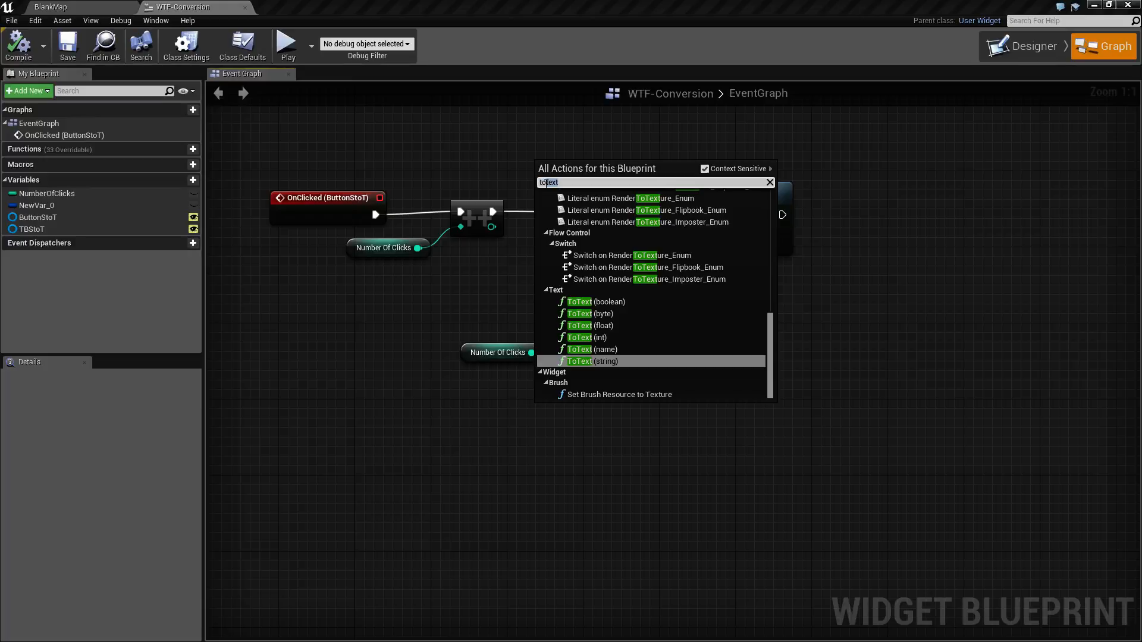
key("Backspace")
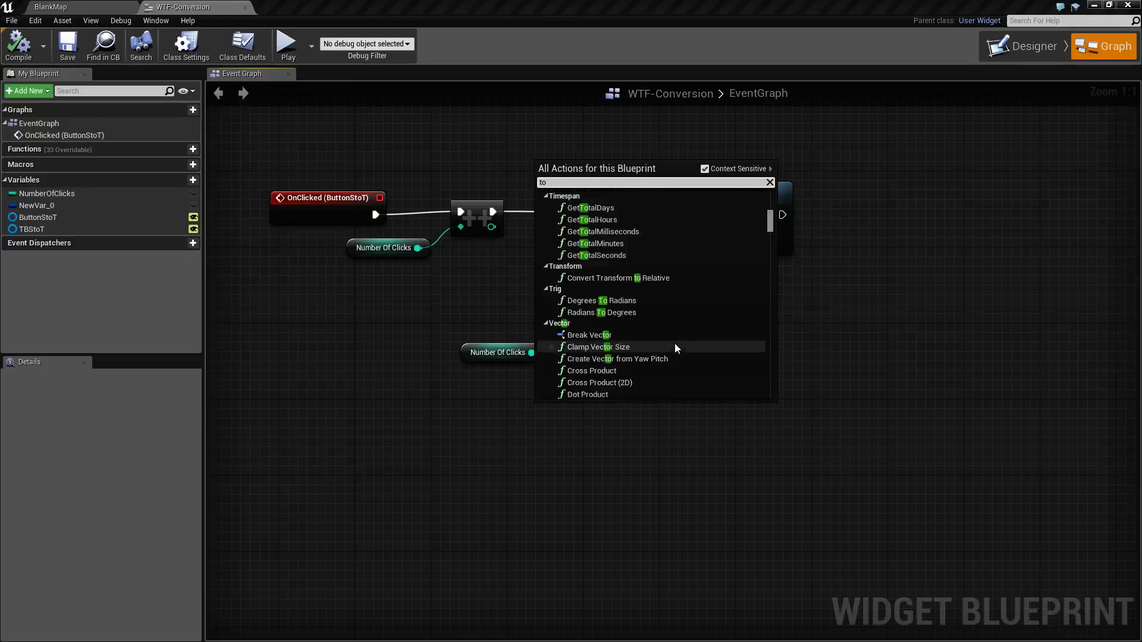
scroll("down", 3)
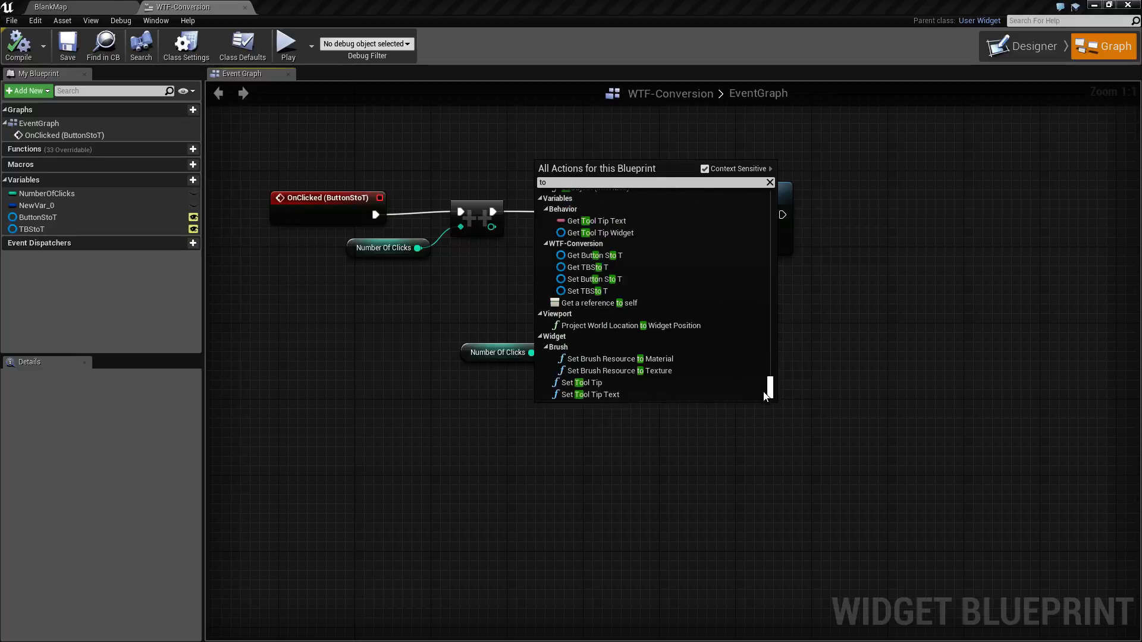
mouse_move(617, 359)
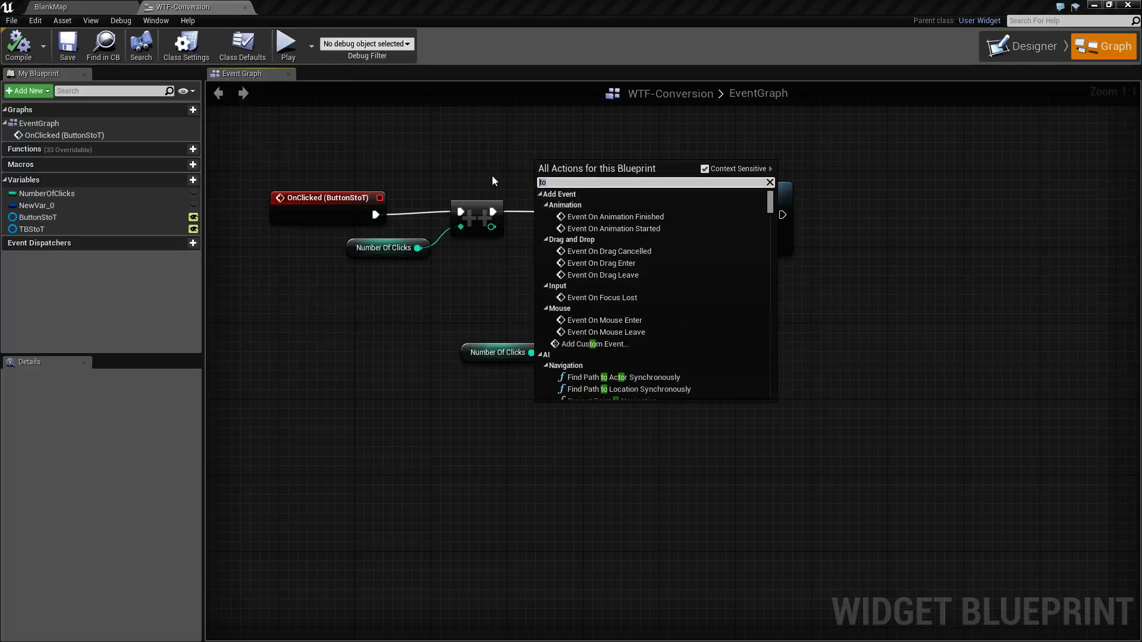
type("conversion")
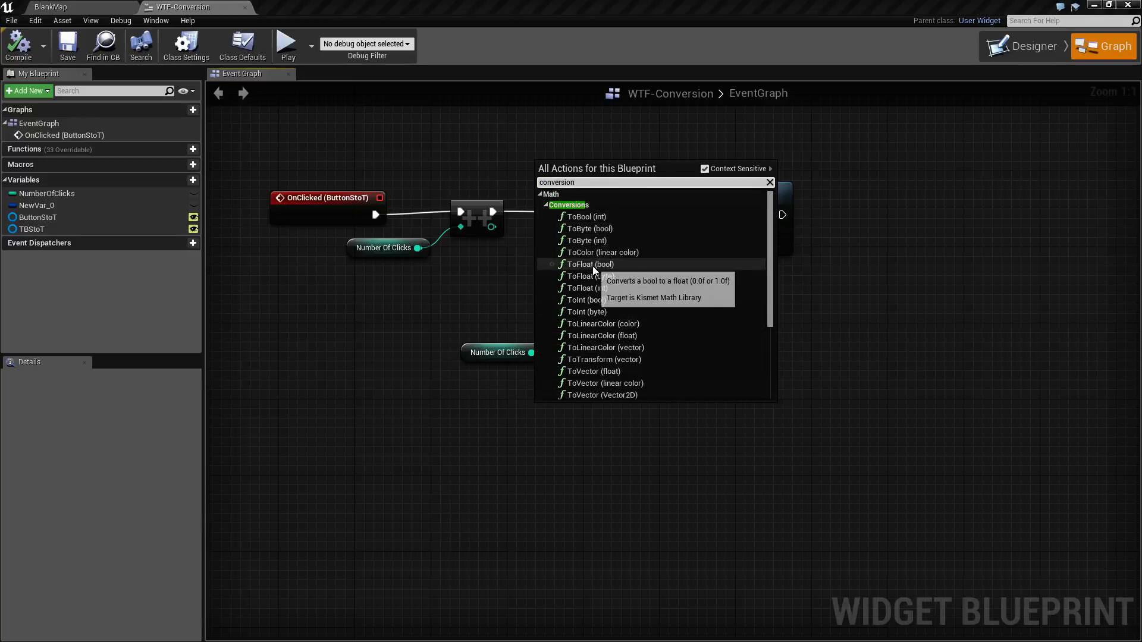
mouse_move(603, 323)
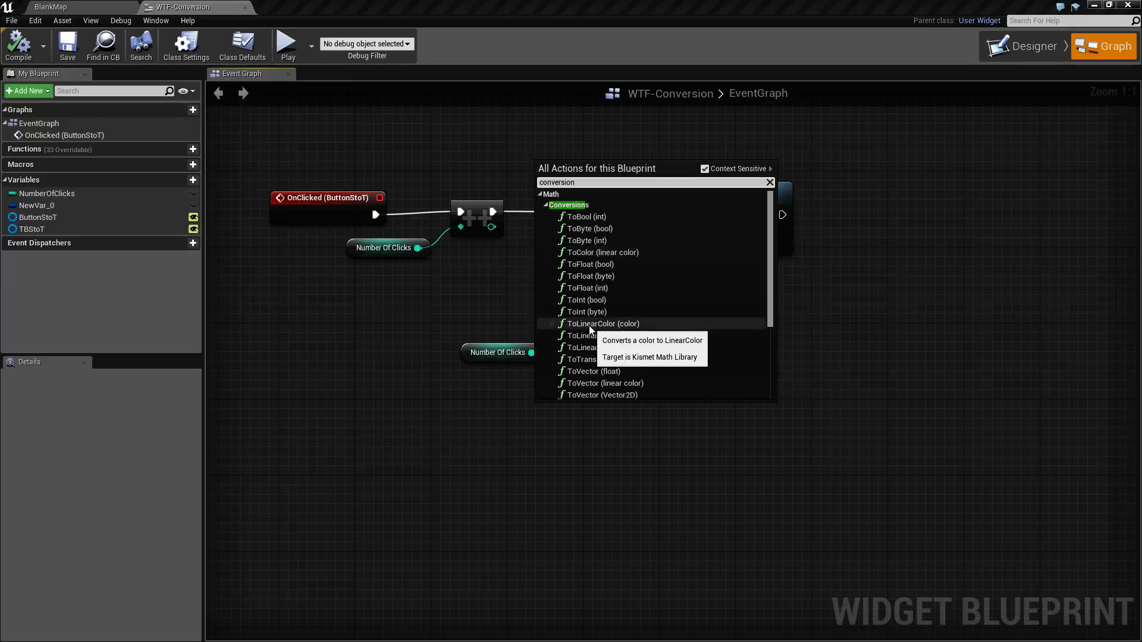
Scroll through the Math > Conversions results in the action list
scroll("down", 3)
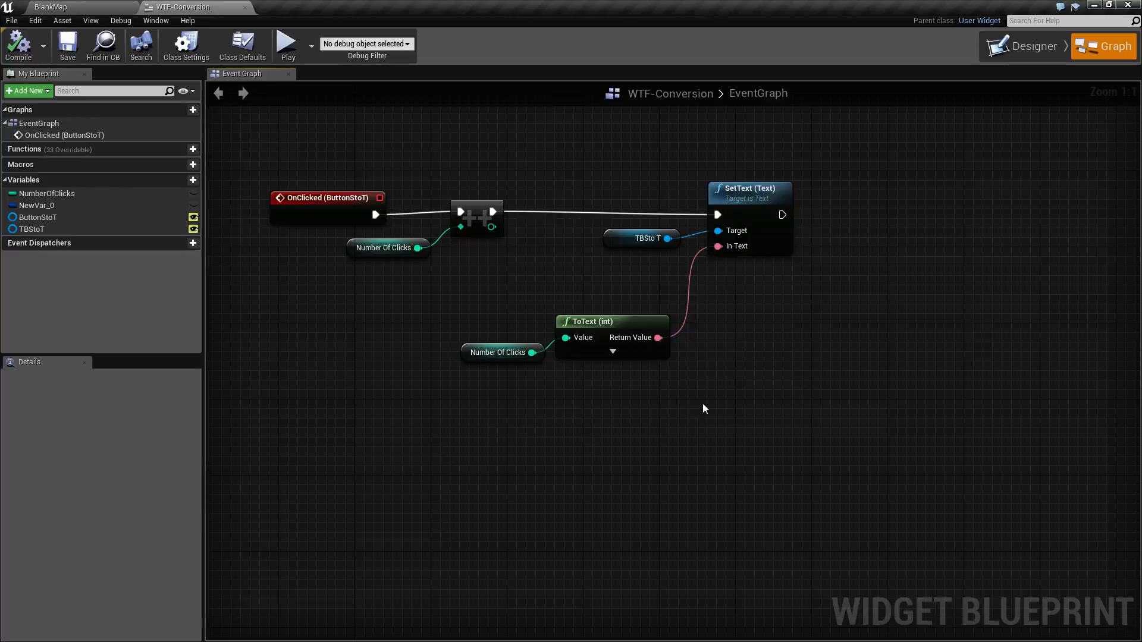
Select the ToText (int) node and delete it
left_click(612, 321)
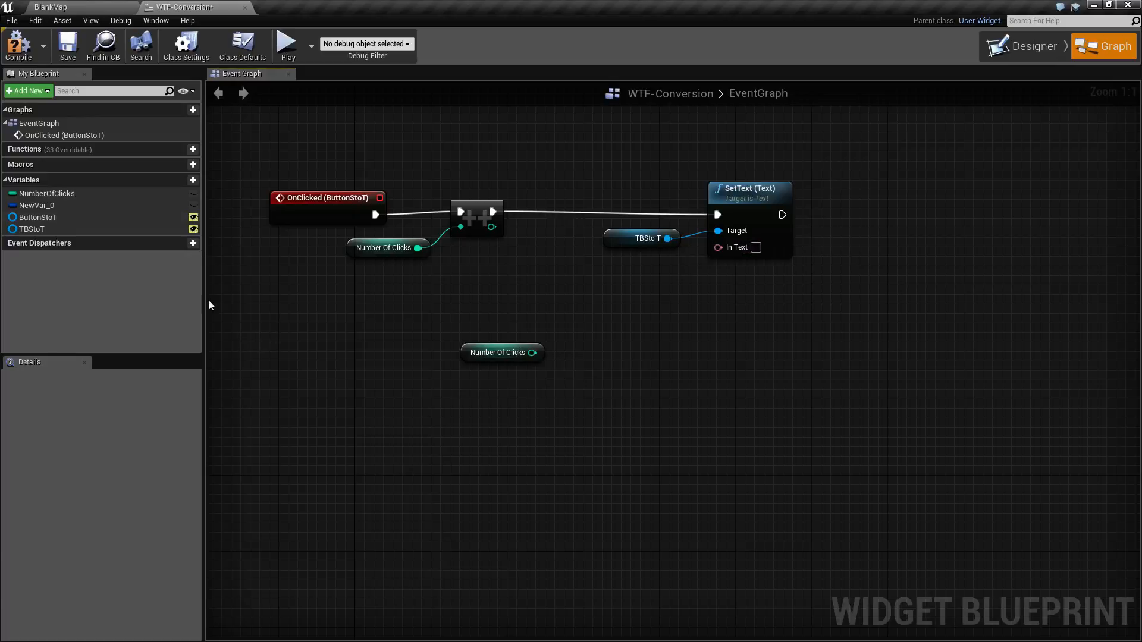
mouse_move(48, 193)
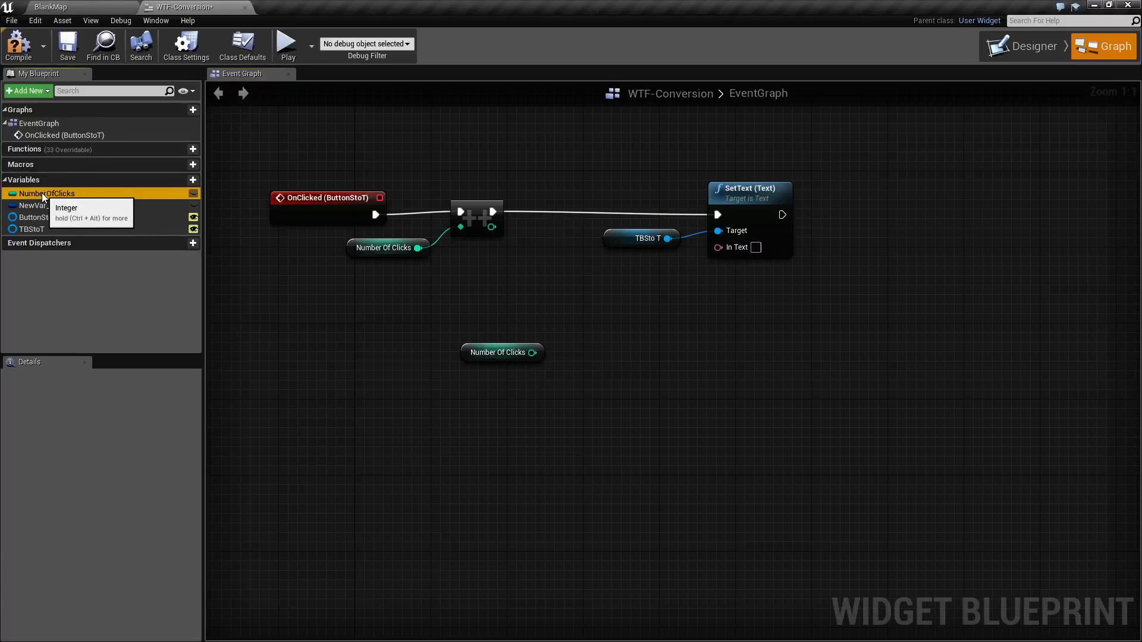
Place a Number Of Clicks getter and wire it to SetText's In Text, auto-adding ToText (int)
left_click(48, 192)
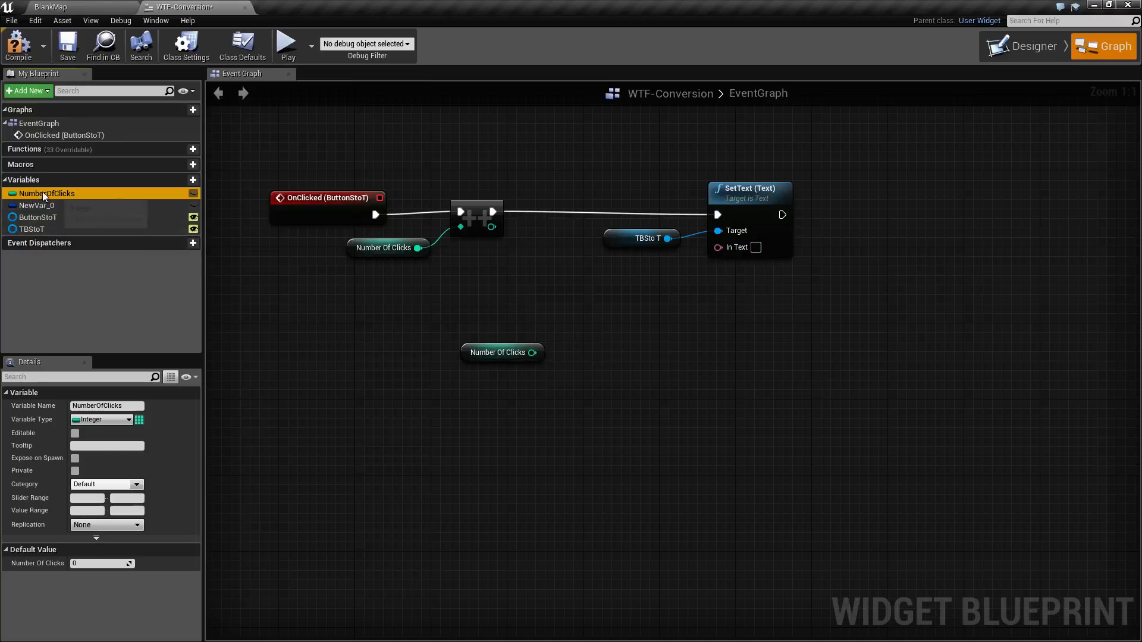
left_click(597, 419)
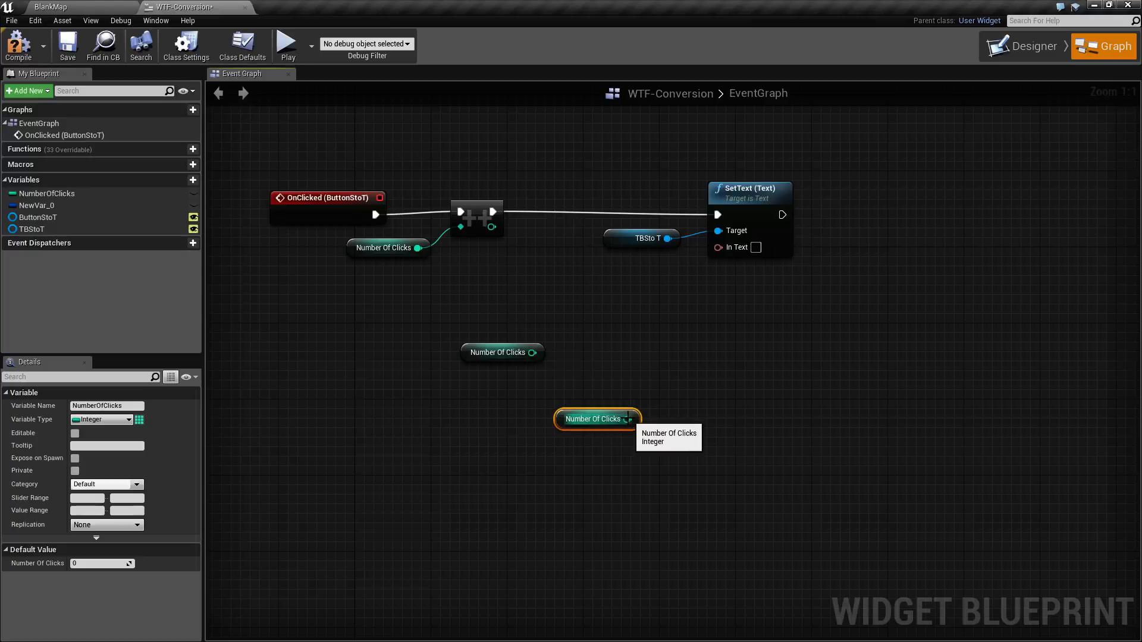
left_click_drag(628, 419, 718, 247)
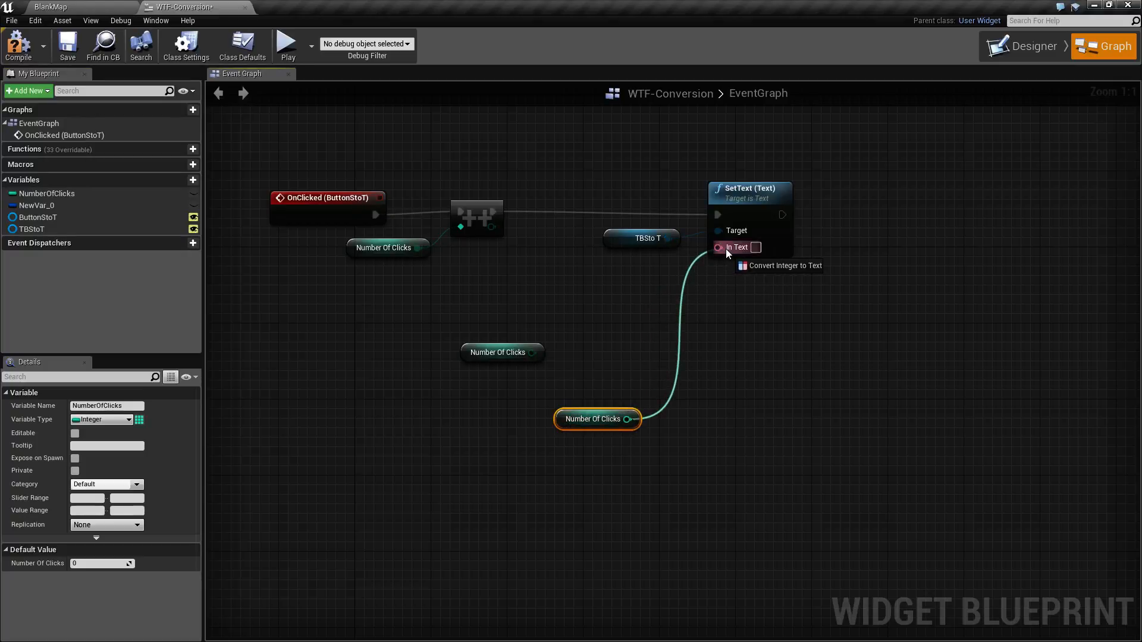
left_click(780, 266)
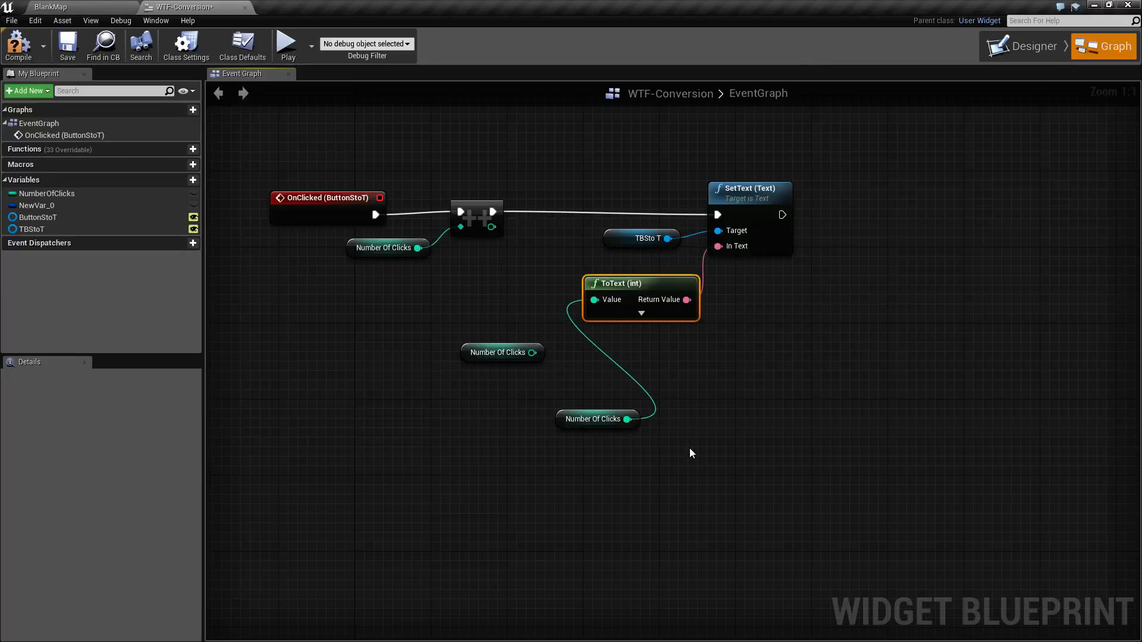